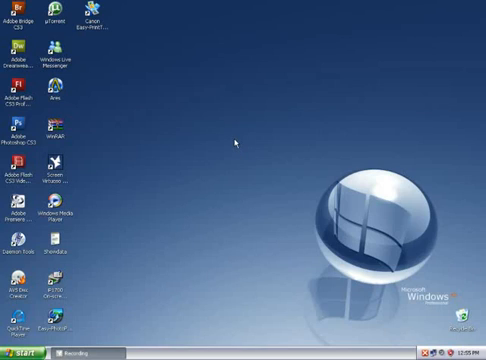
mouse_move(270, 112)
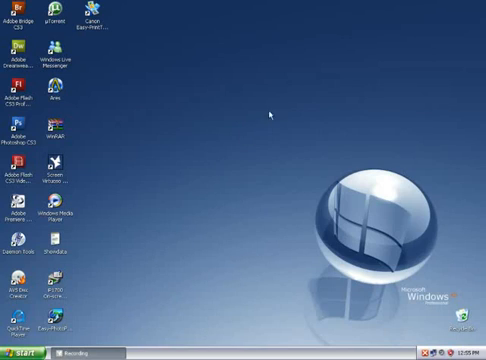
Bring up Task Manager showing the running applications and their status
left_click(24, 352)
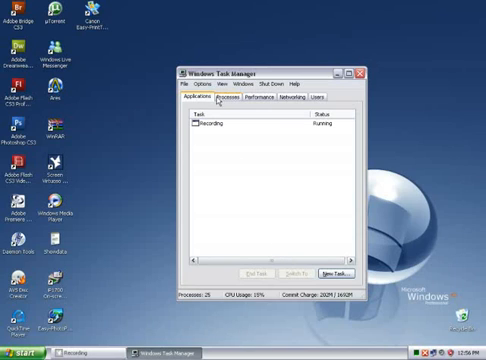
Show the running processes with CPU and memory usage and select one process row
left_click(236, 98)
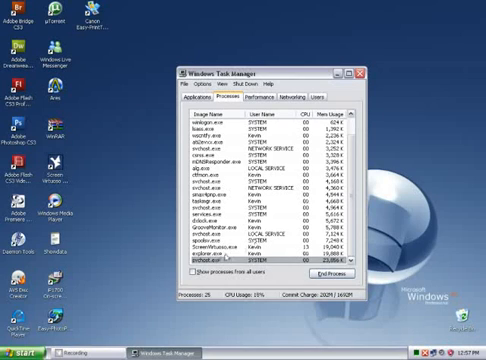
left_click(220, 260)
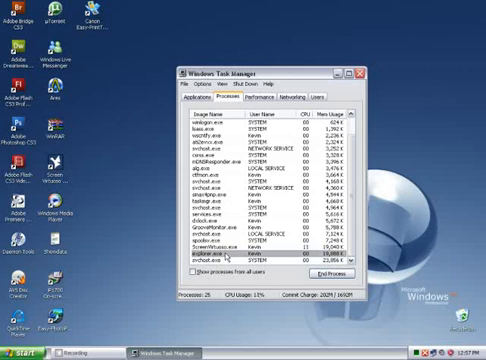
mouse_move(312, 20)
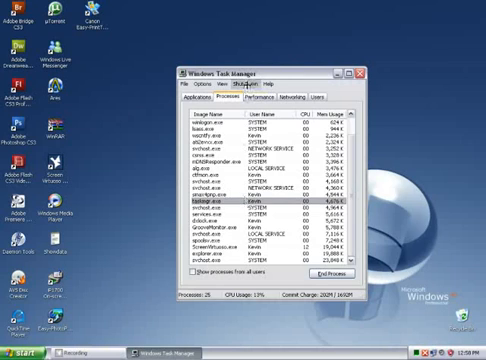
left_click(232, 84)
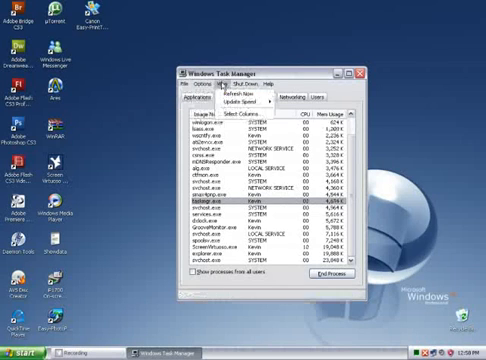
left_click(206, 100)
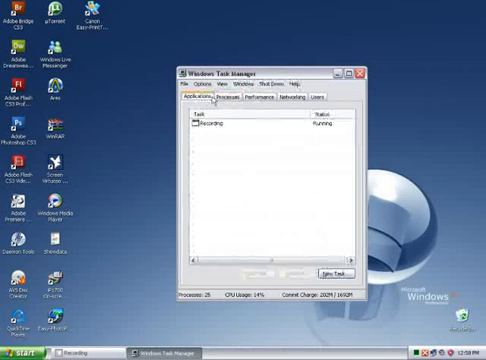
left_click(236, 98)
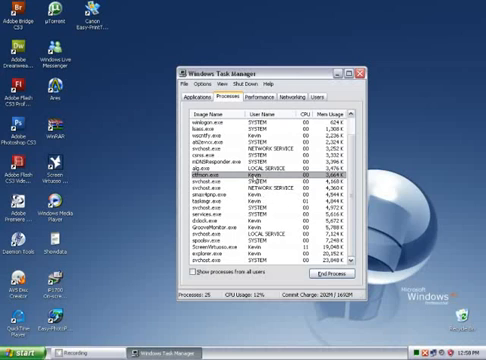
Glance at the performance graphs, then return to the running-processes list
left_click(264, 100)
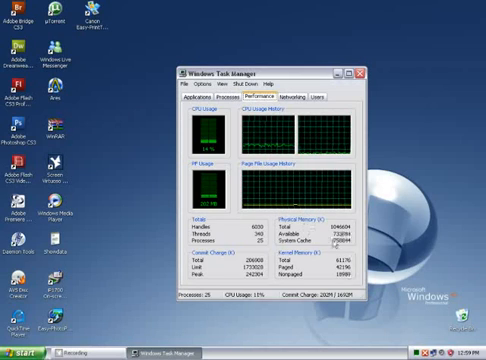
left_click(228, 96)
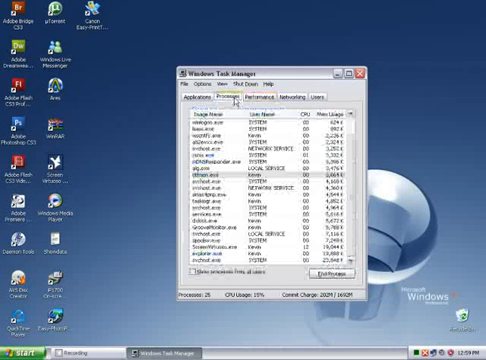
Show the CPU and memory usage graphs with physical and kernel memory figures
left_click(268, 100)
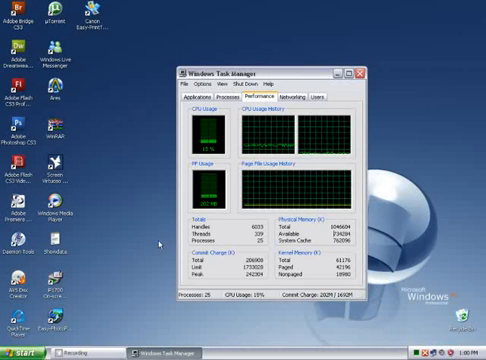
Launch Calculator to divide the memory values by 1024, then close it
left_click(24, 352)
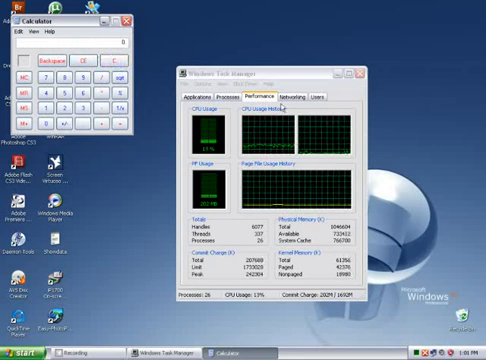
left_click(128, 16)
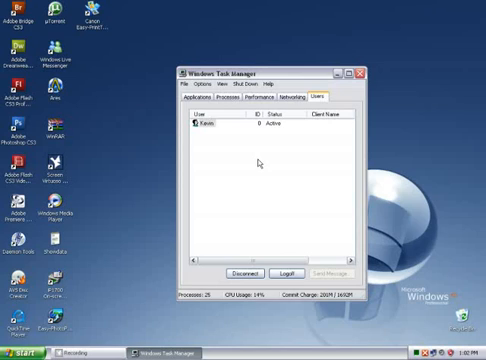
mouse_move(208, 138)
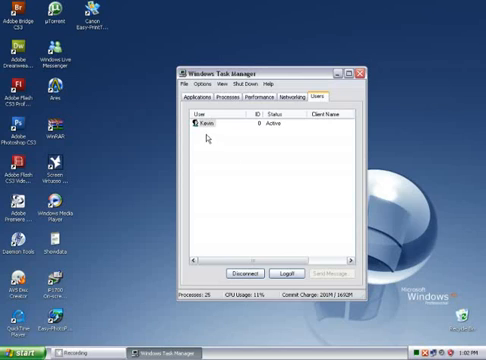
mouse_move(328, 184)
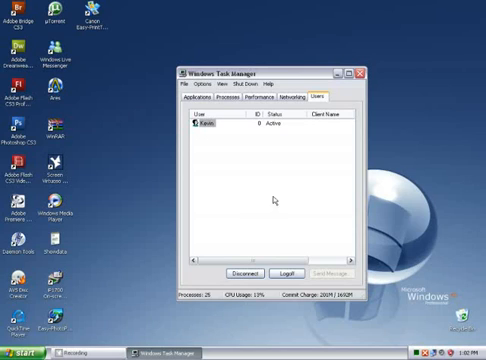
mouse_move(328, 206)
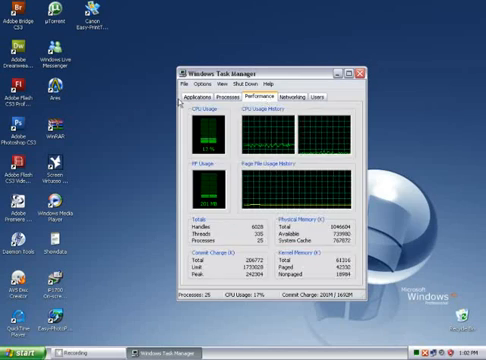
Return to the running applications list showing one program running
left_click(196, 98)
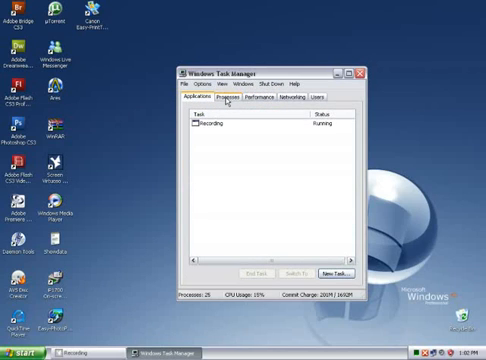